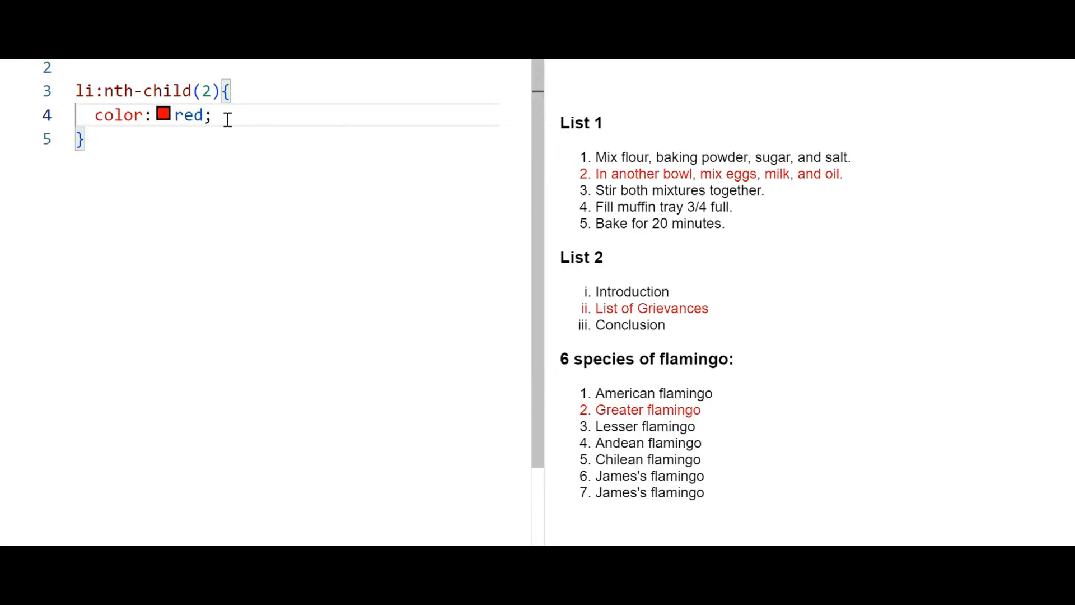
Write a tr:nth-child(even) rule with background: lightblue; for the table rows.
{"action": "type", "text": "3"}
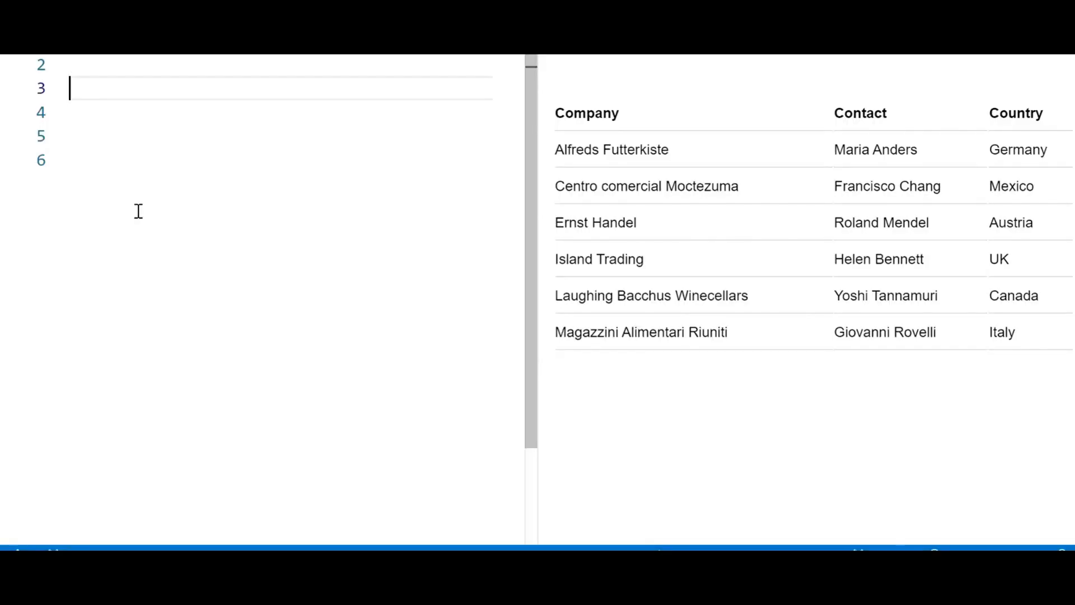
{"action": "type", "text": "tr:n"}
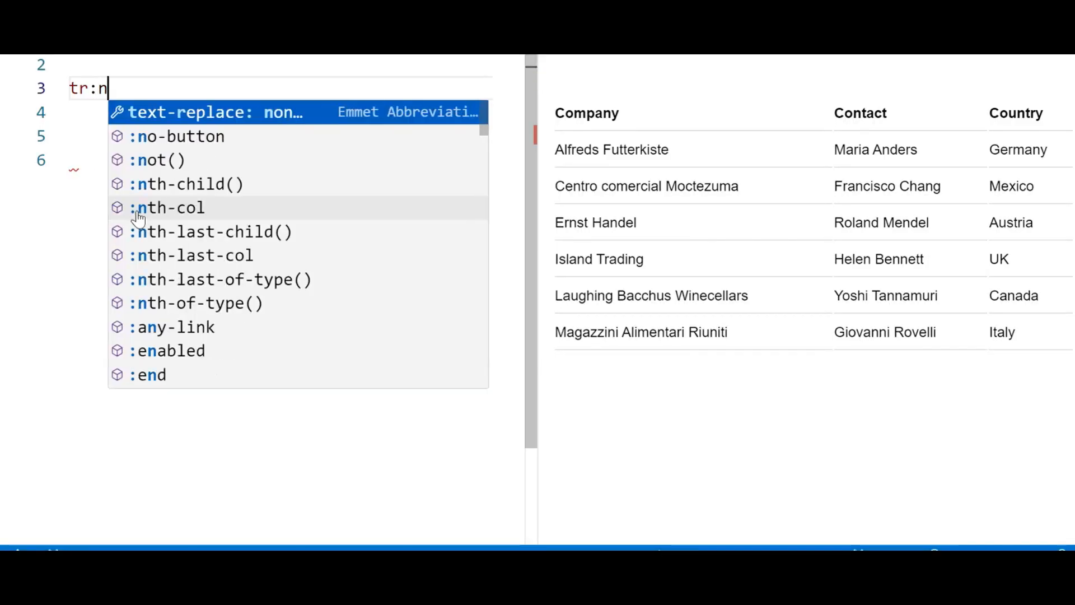
{"action": "left_click", "coordinate": [186, 184]}
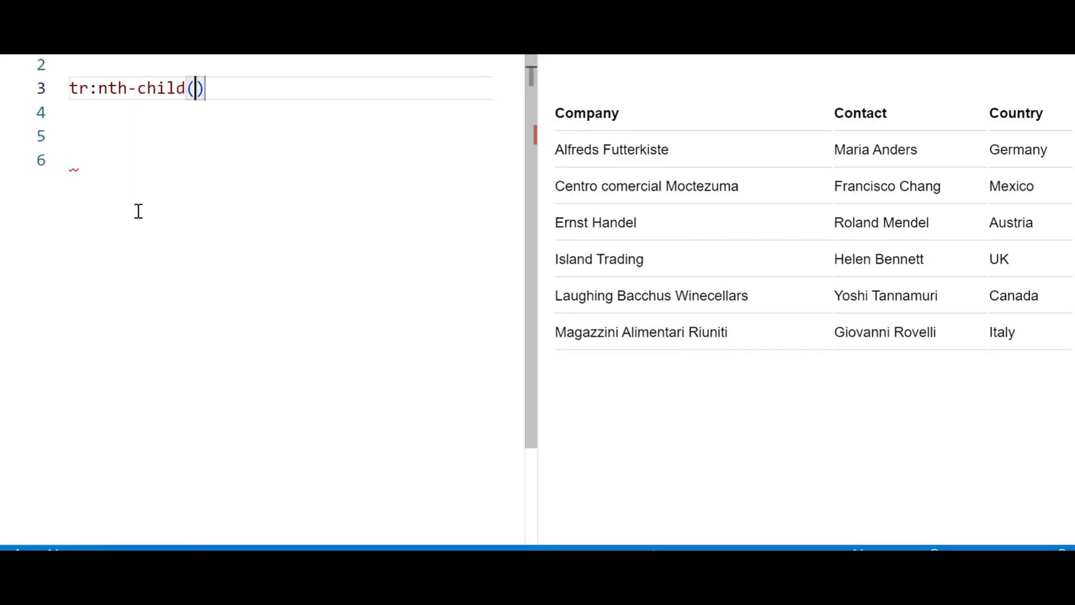
{"action": "type", "text": "even"}
{"action": "left_click", "coordinate": [272, 112]}
{"action": "type", "text": "background:"}
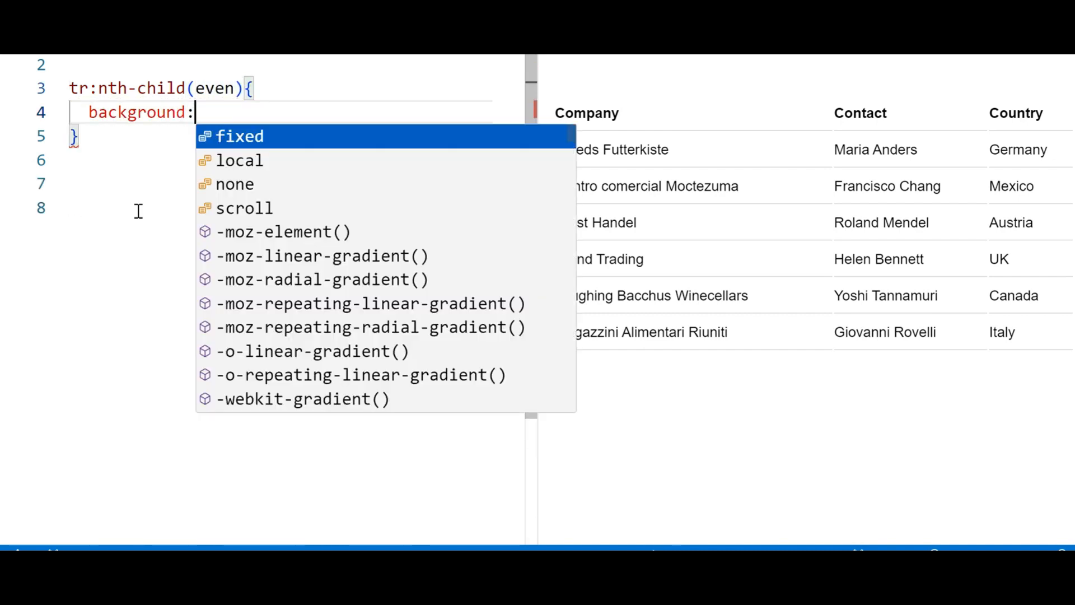
{"action": "type", "text": "lightblue;"}
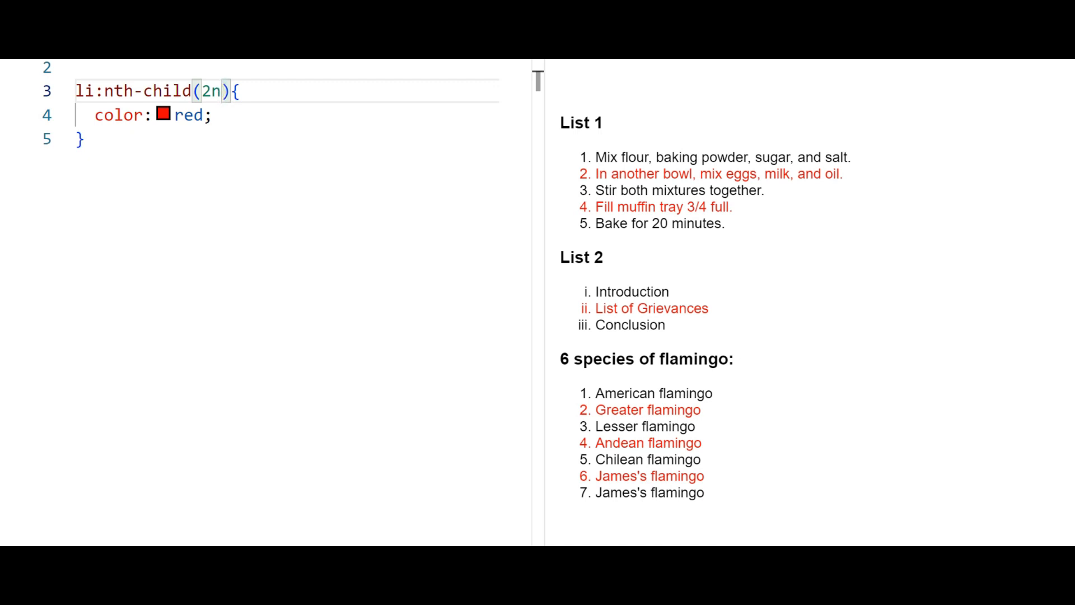
Change the li:nth-child argument to 2n so every even list item turns red.
{"action": "left_click", "coordinate": [80, 138]}
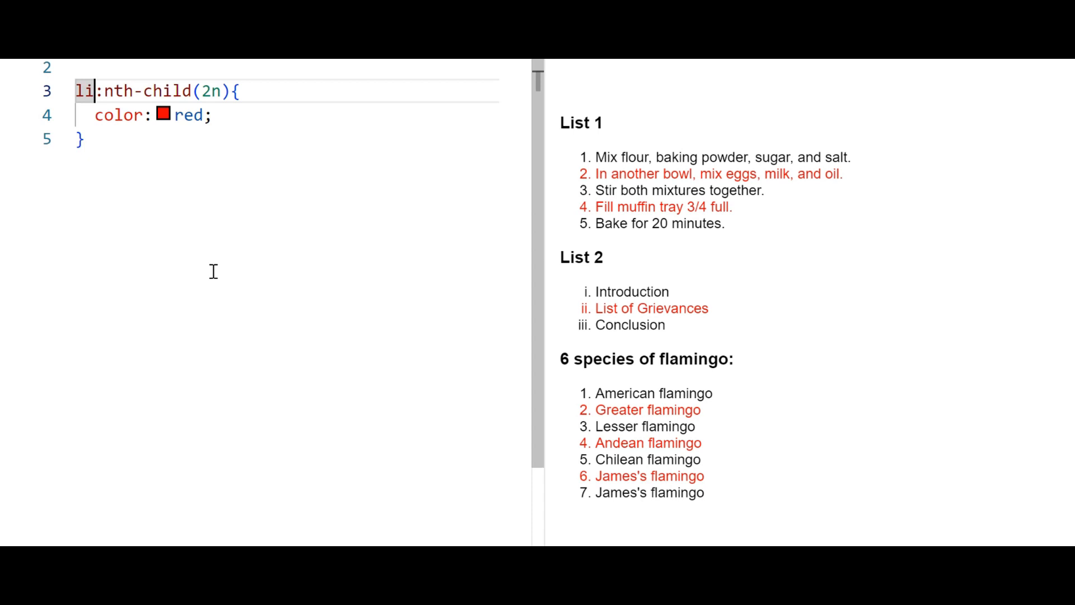
Replace the li:nth-child argument with 3n to colour every third item red.
{"action": "key", "text": "Backspace"}
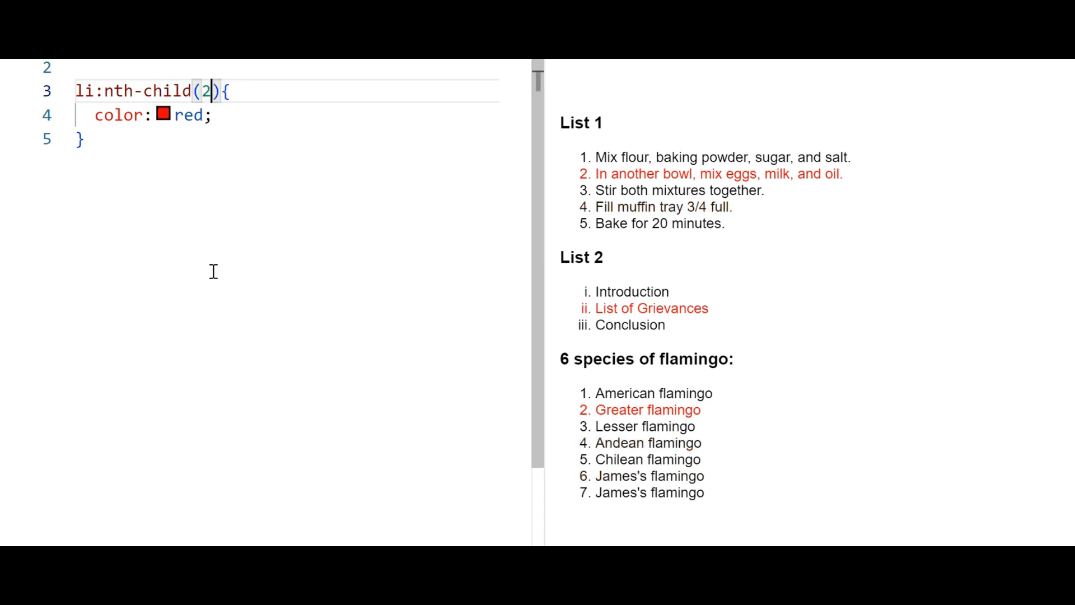
{"action": "type", "text": "3n"}
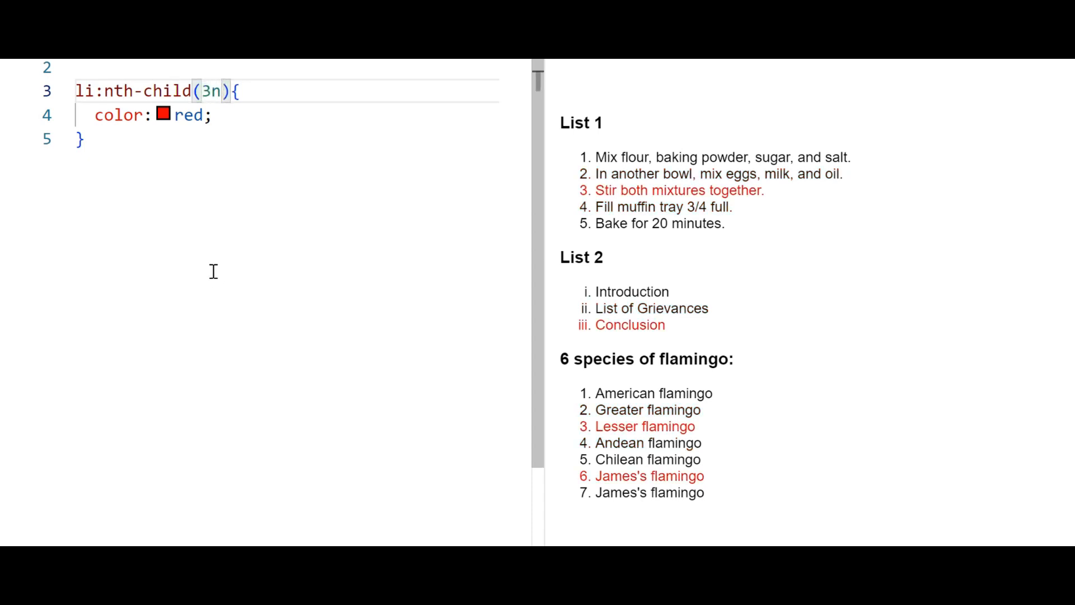